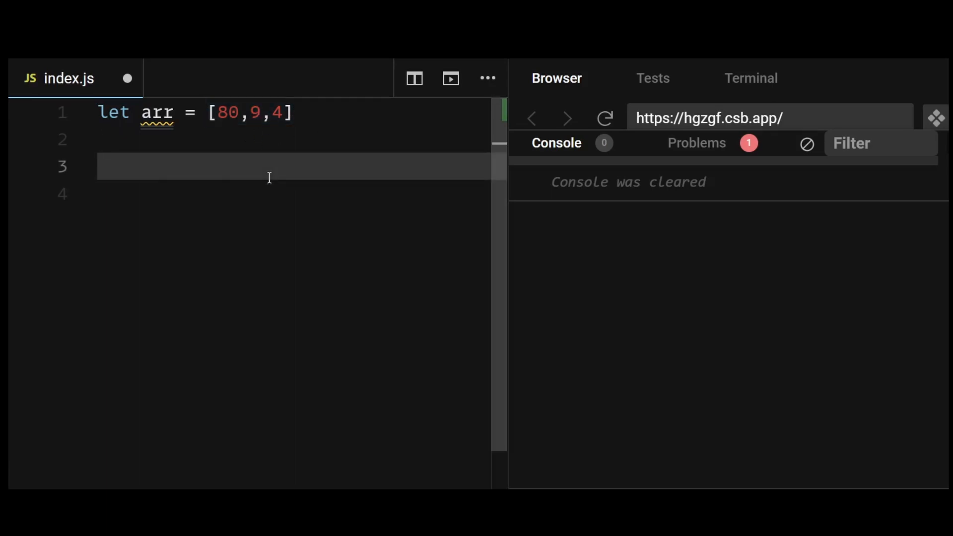
mouse_move(247, 157)
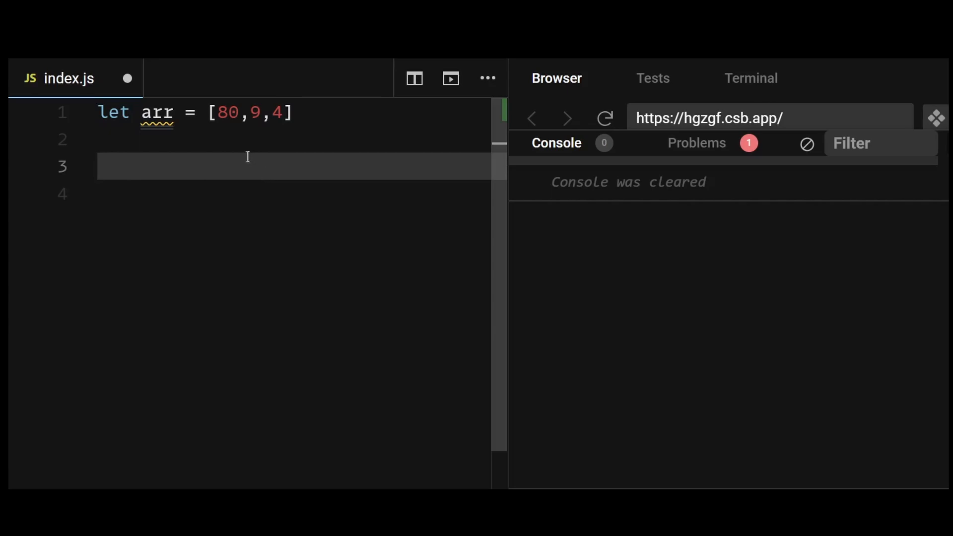
Comment the expected [4,9,80], log arr.sort(), and comment the actual result [4,80,9].
text(//expected result -> [4,9,80])
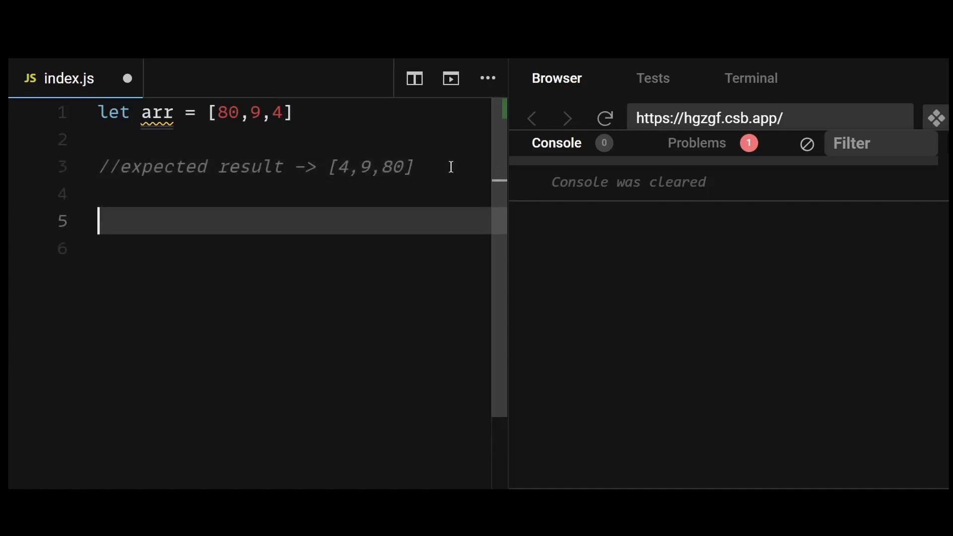
text(console.log(arr.sort()))
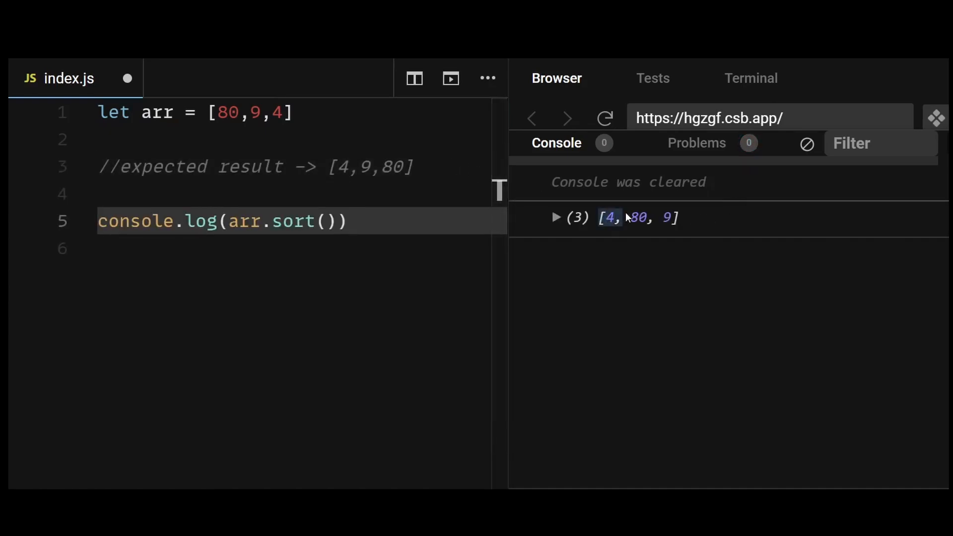
click(555, 218)
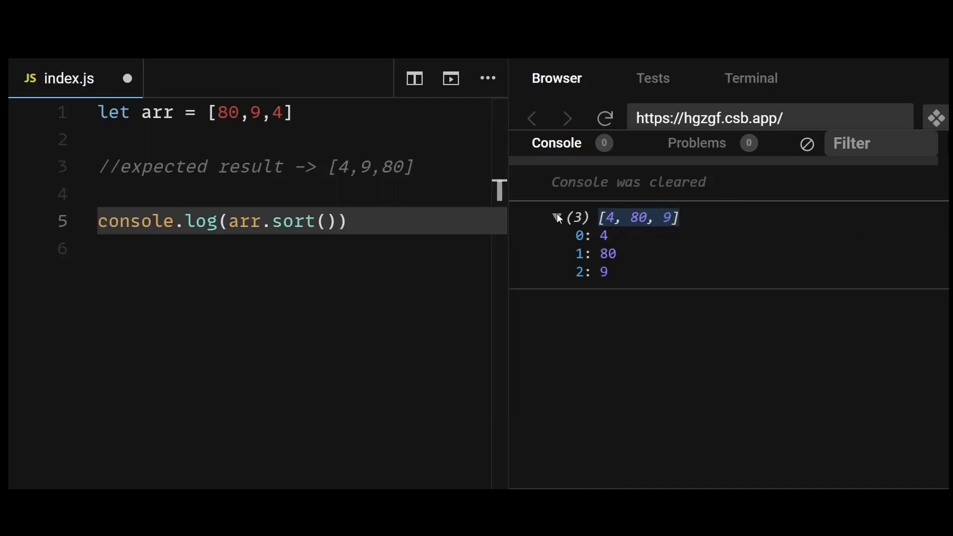
click(556, 218)
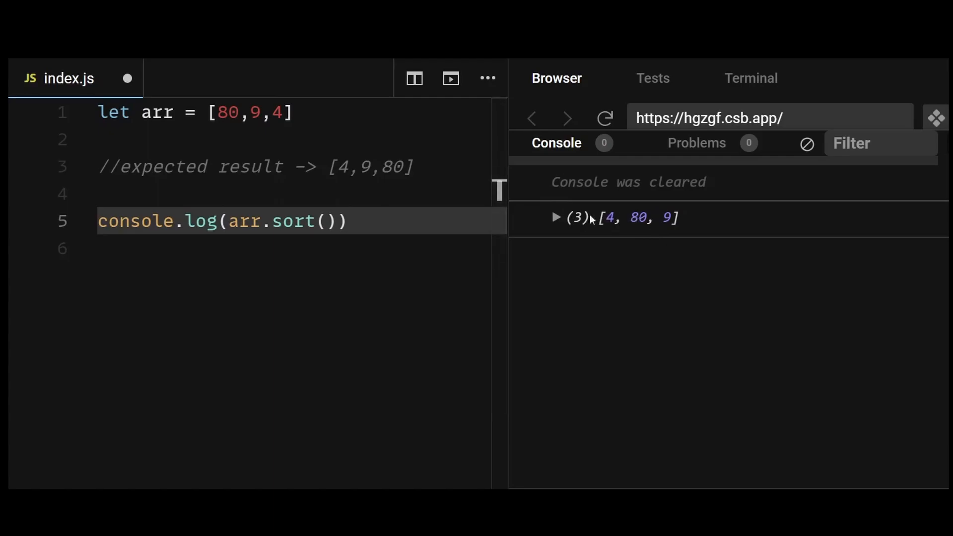
text(//actual result -> [4,80,9])
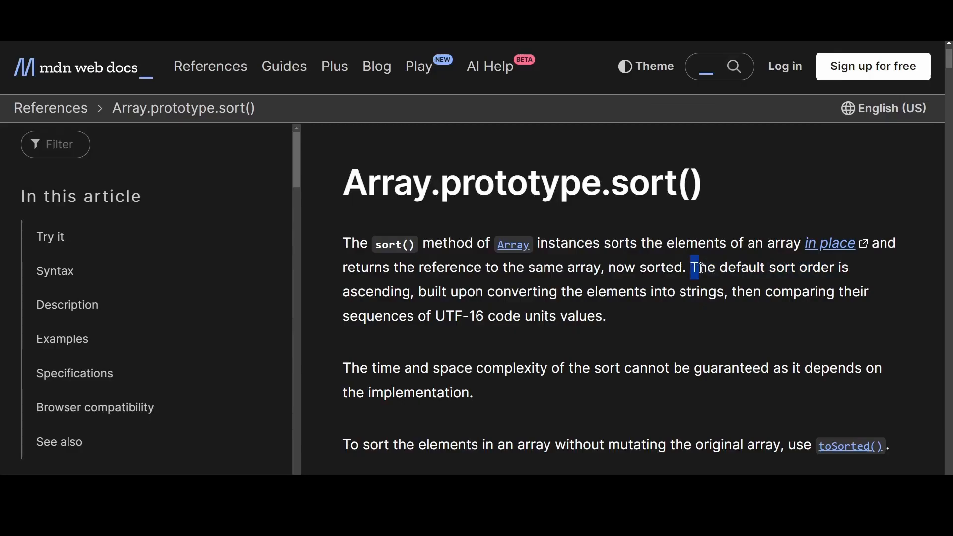
Highlight the MDN passages explaining sort() compares elements as strings by default.
drag(691, 267, 610, 292)
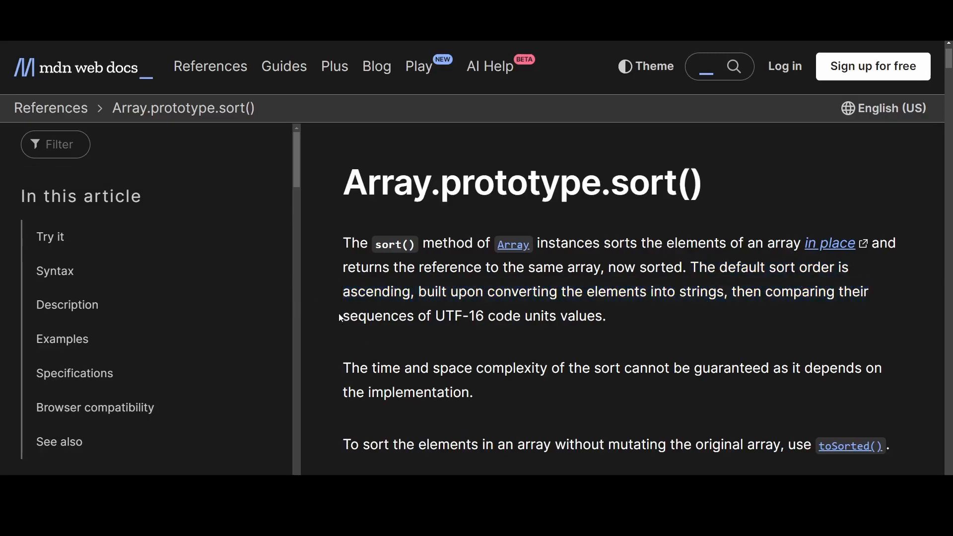
drag(340, 316, 605, 316)
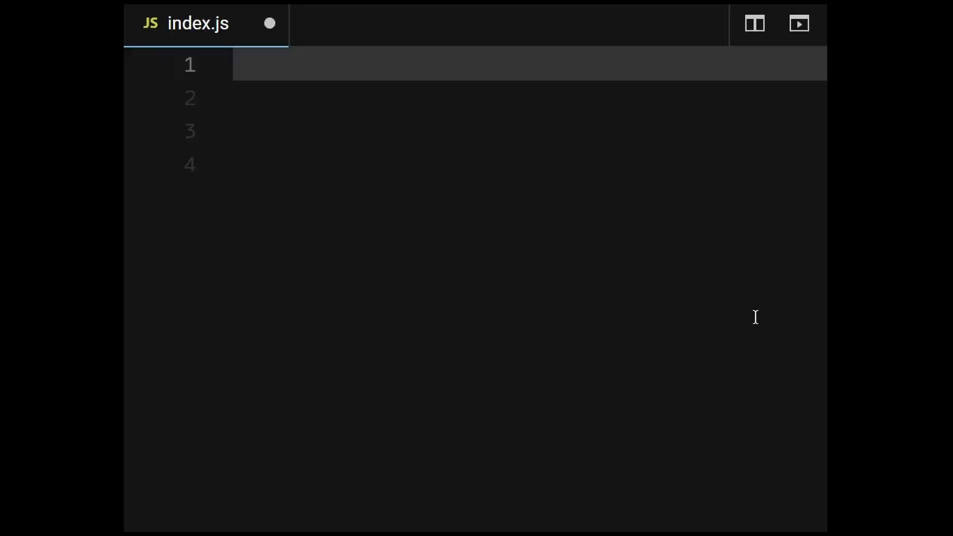
Declare numArr = [80, 9, 4], sort it with (a, b) => a - b, and log [4, 9, 80].
text(let numArr =)
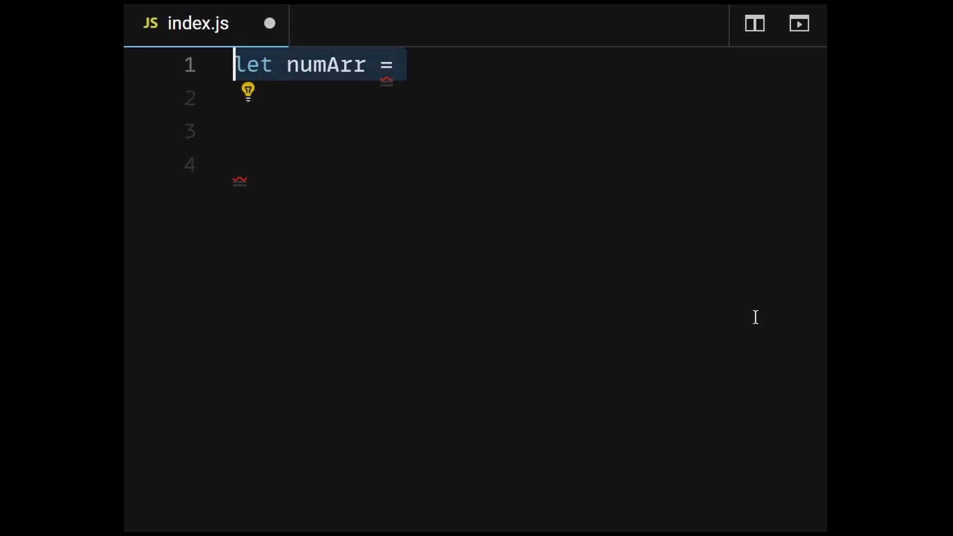
text([80, 9, 4];)
click(396, 98)
text(numArr.sort((a, b) => );)
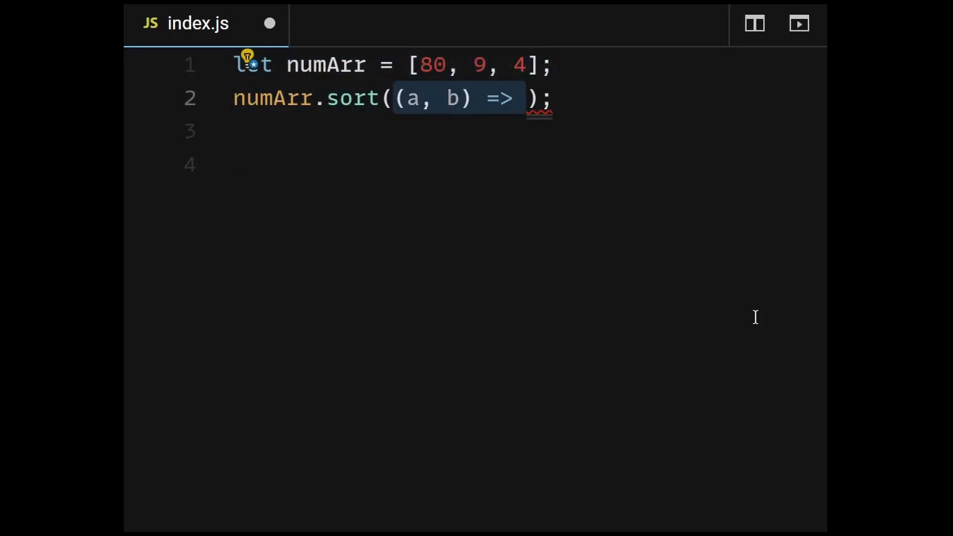
text(a - b)
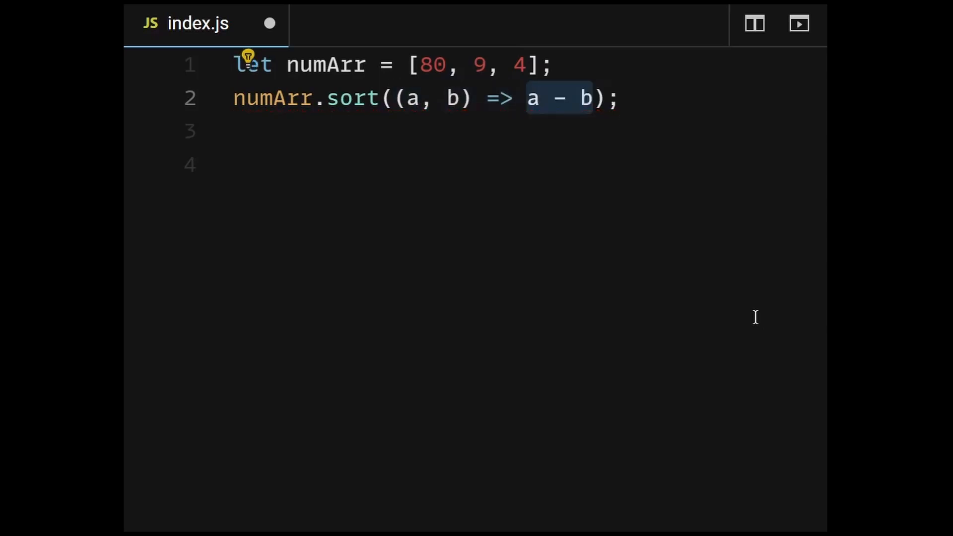
mouse_move(746, 300)
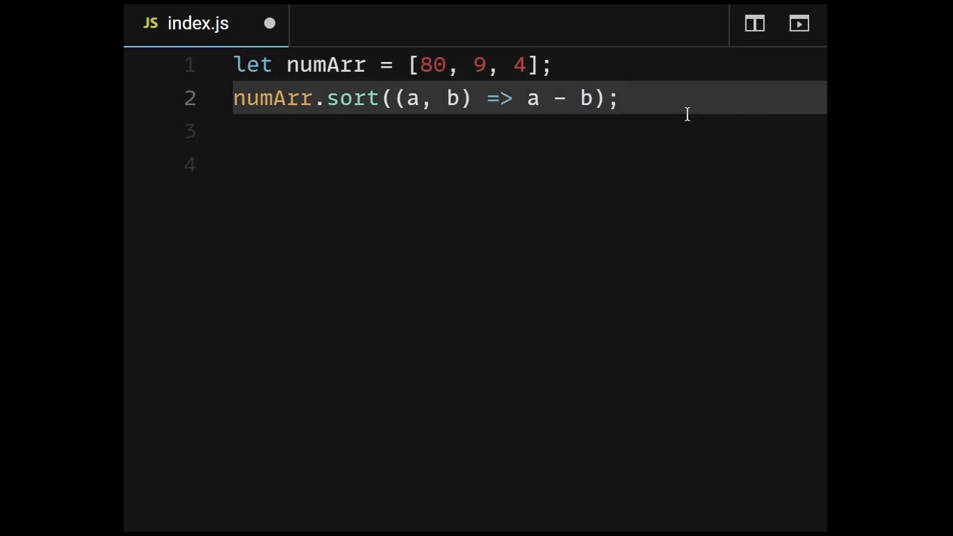
click(616, 99)
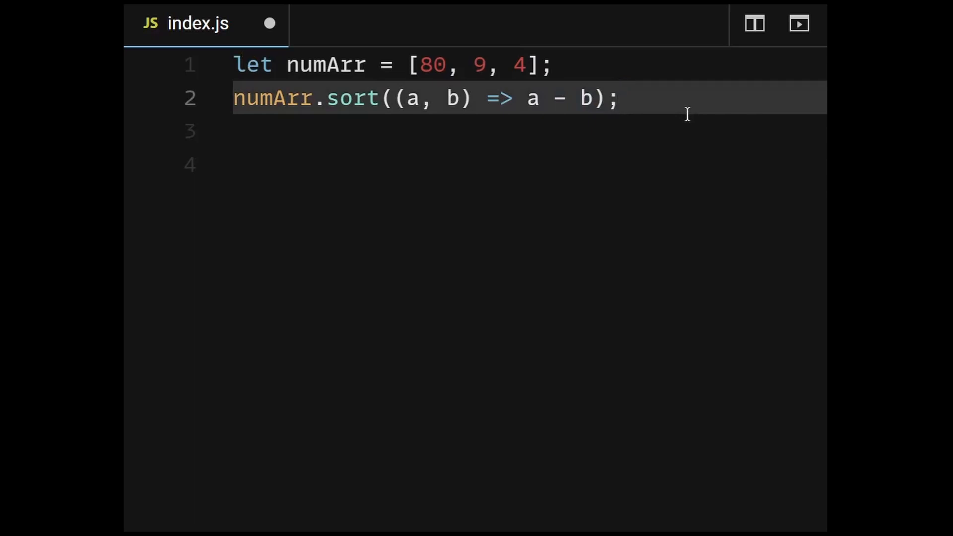
text(console.log(numArr); // Output: [4, 9, 80)
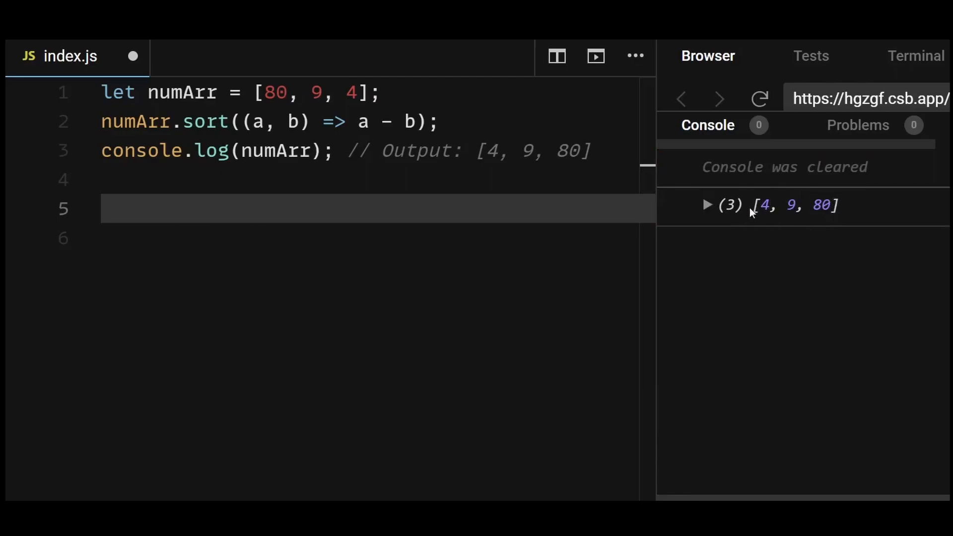
mouse_move(781, 223)
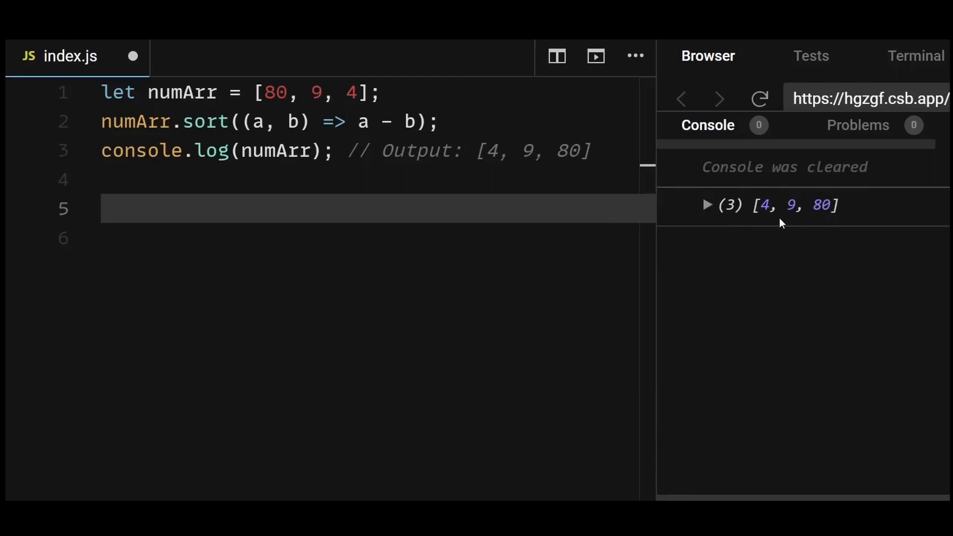